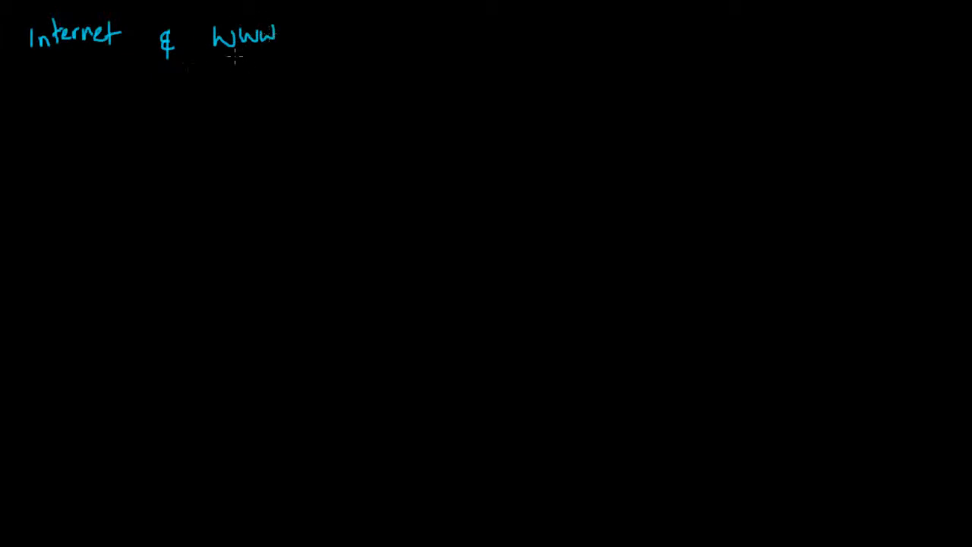
# Draw short pen strokes under 'Internet' and under 'WWW' in the title.
pyautogui.moveTo(57, 61); pyautogui.dragTo(94, 61)
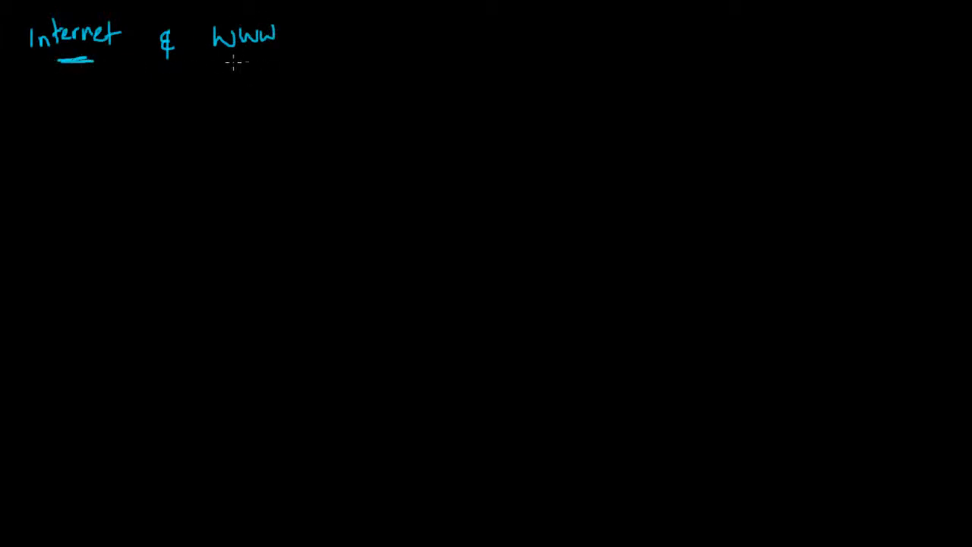
pyautogui.moveTo(228, 63); pyautogui.dragTo(264, 63)
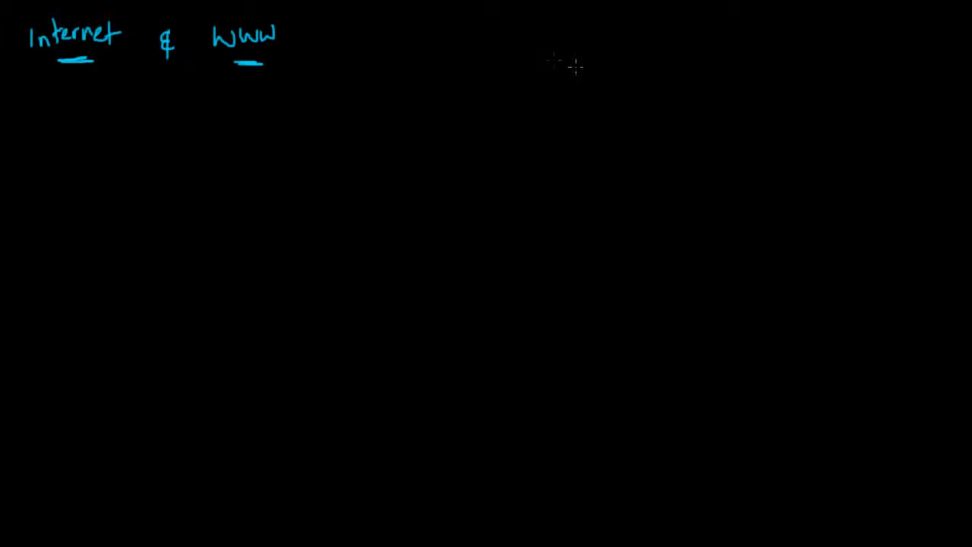
pyautogui.moveTo(732, 53)
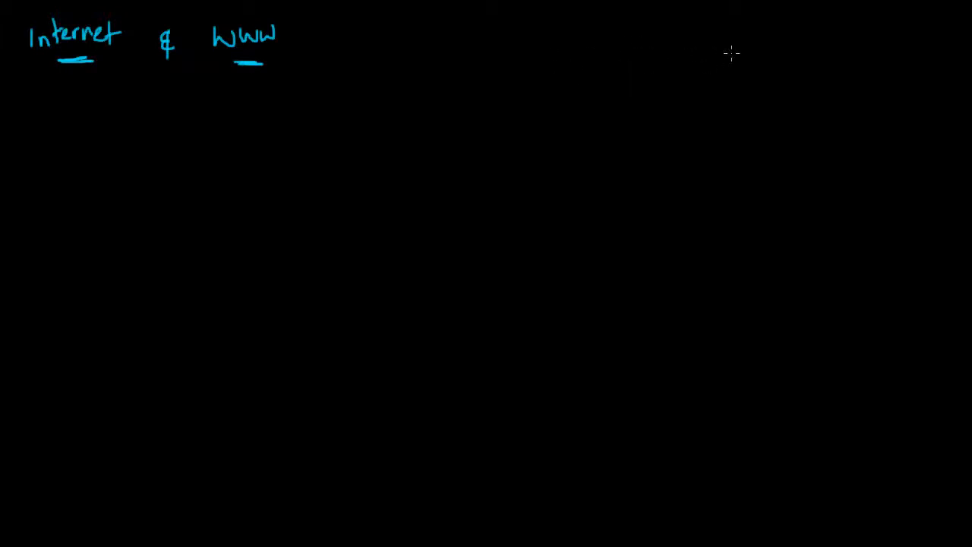
pyautogui.moveTo(691, 47)
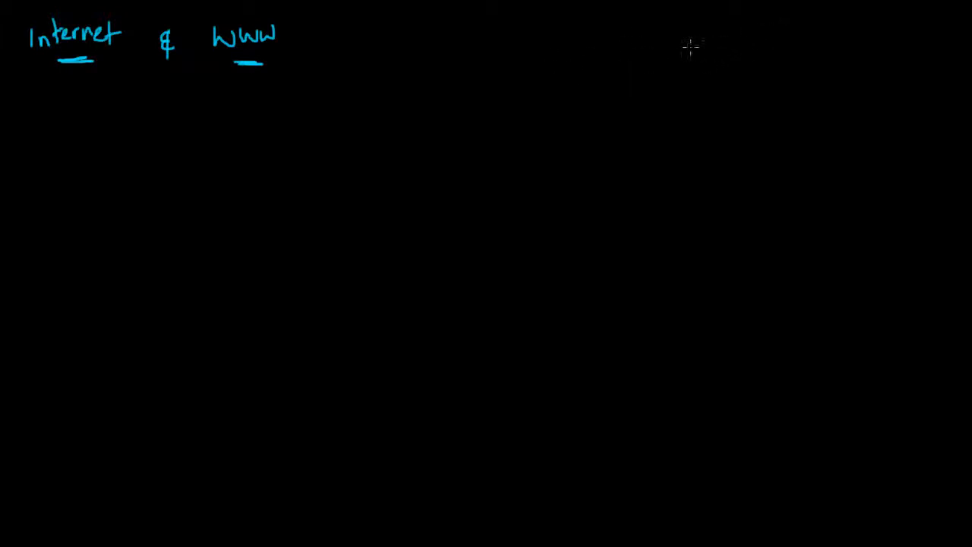
pyautogui.moveTo(319, 73)
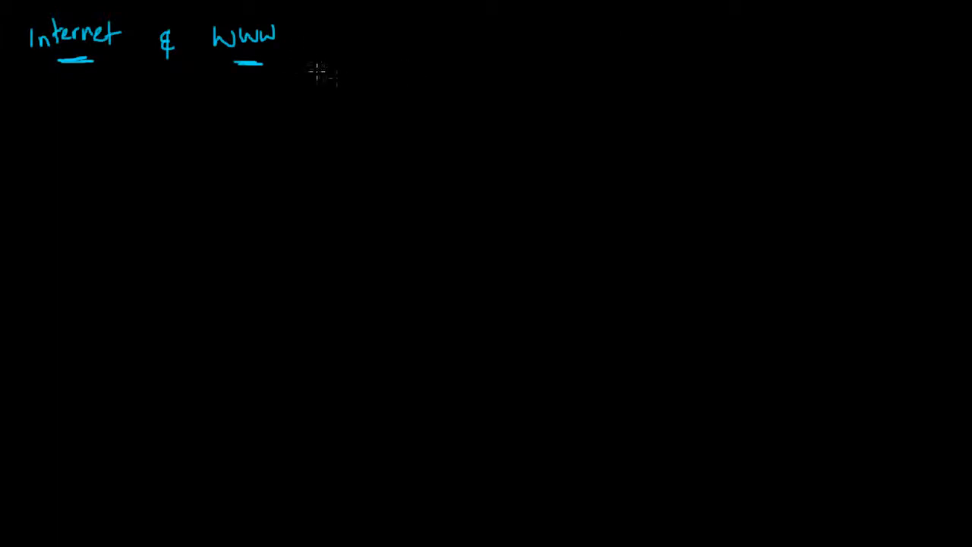
pyautogui.moveTo(610, 119)
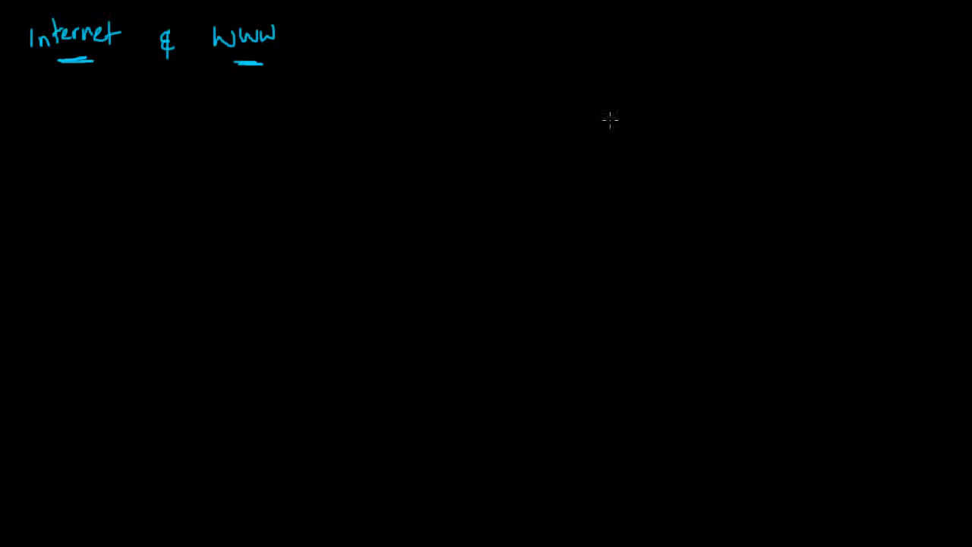
pyautogui.moveTo(185, 119)
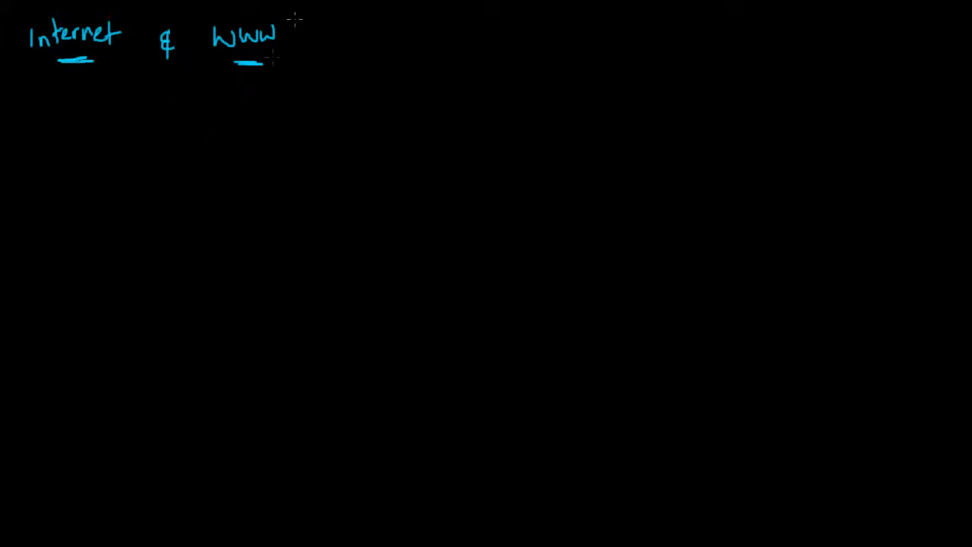
pyautogui.moveTo(727, 62)
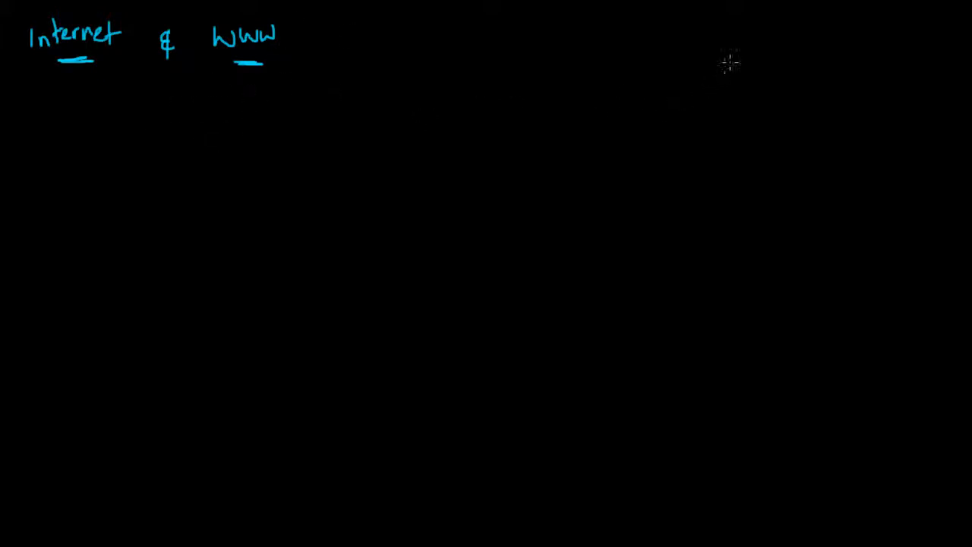
pyautogui.moveTo(756, 40)
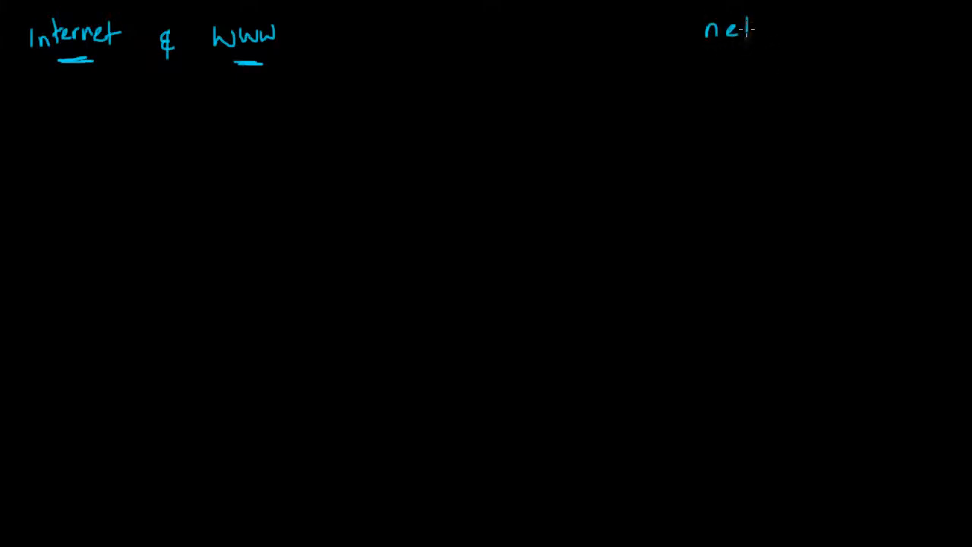
# Handwrite 'networks' at top right, underline it, and write 'LANS' below.
pyautogui.write('works')
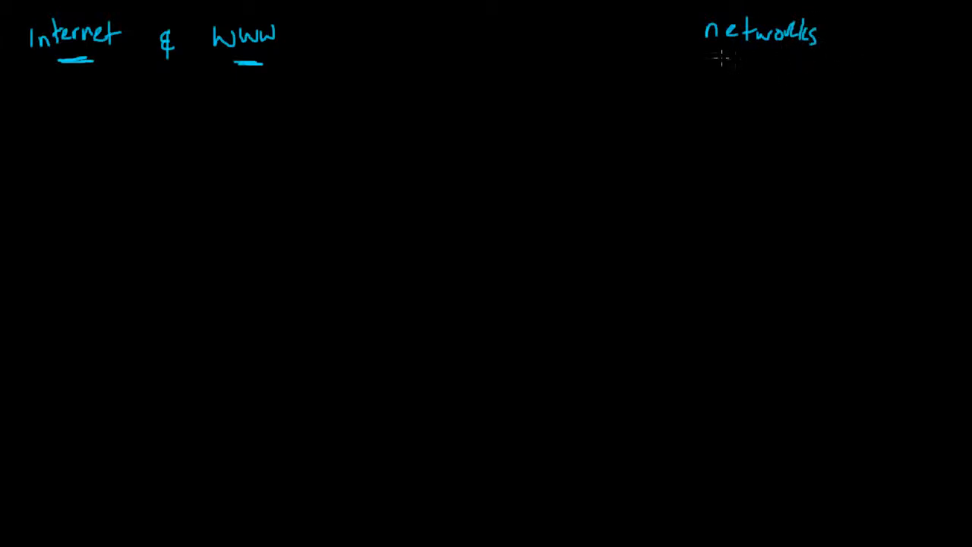
pyautogui.moveTo(709, 55); pyautogui.dragTo(835, 68)
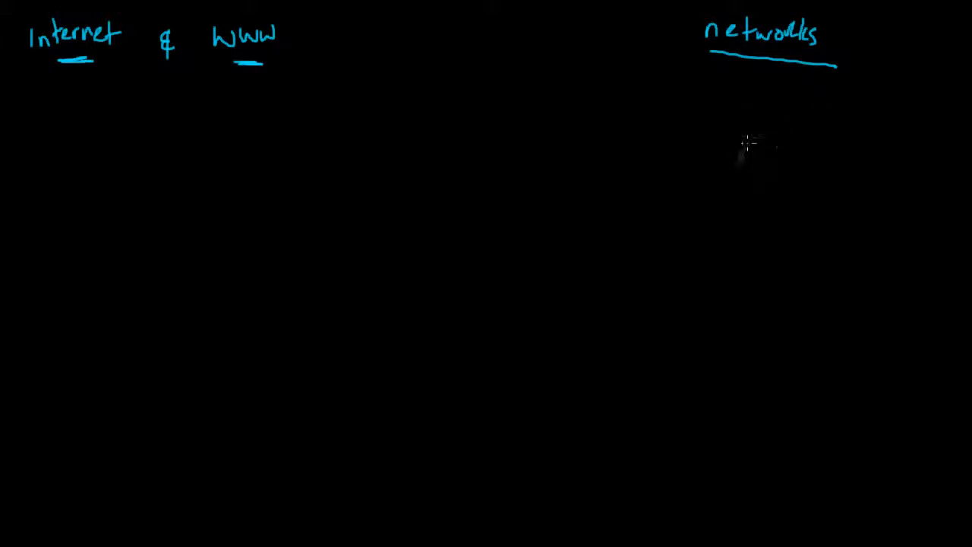
pyautogui.moveTo(740, 156); pyautogui.dragTo(805, 160)
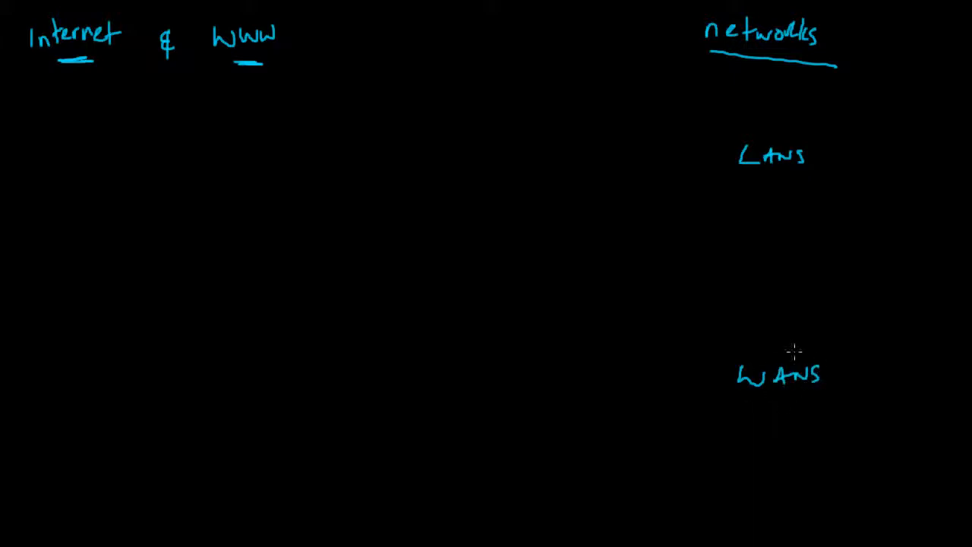
pyautogui.moveTo(748, 357)
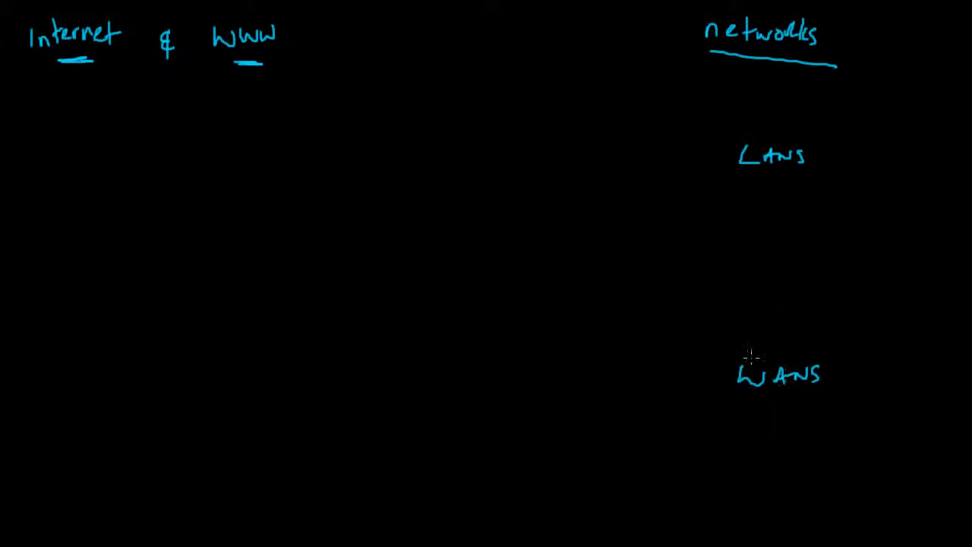
pyautogui.moveTo(790, 171)
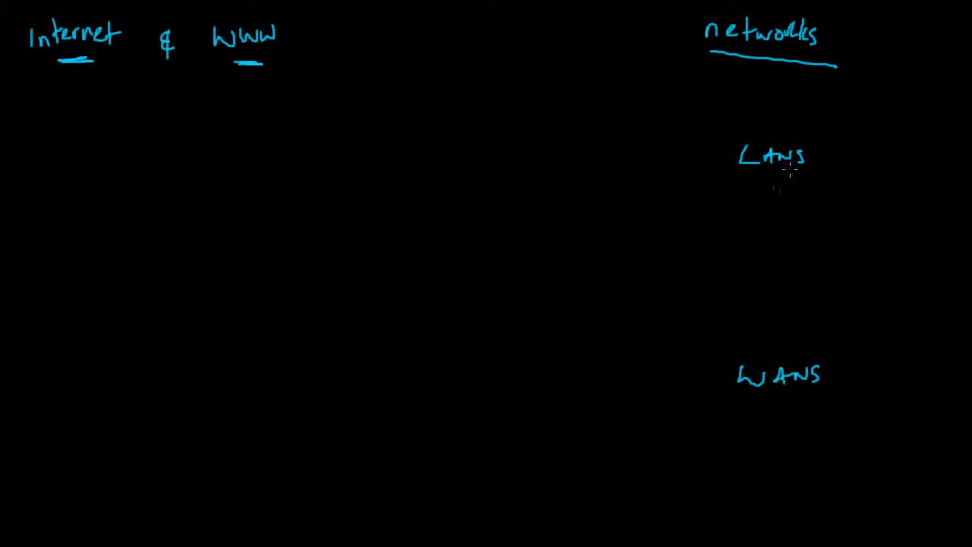
pyautogui.moveTo(751, 171)
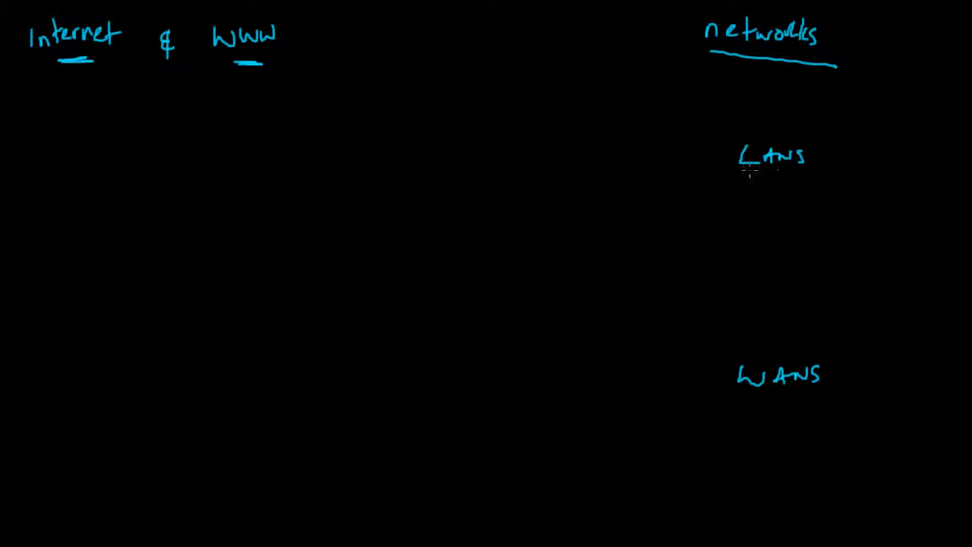
# Underline 'LANS' and add arrows to 'house', 'school' and 'Small Business'.
pyautogui.moveTo(740, 178); pyautogui.dragTo(828, 182)
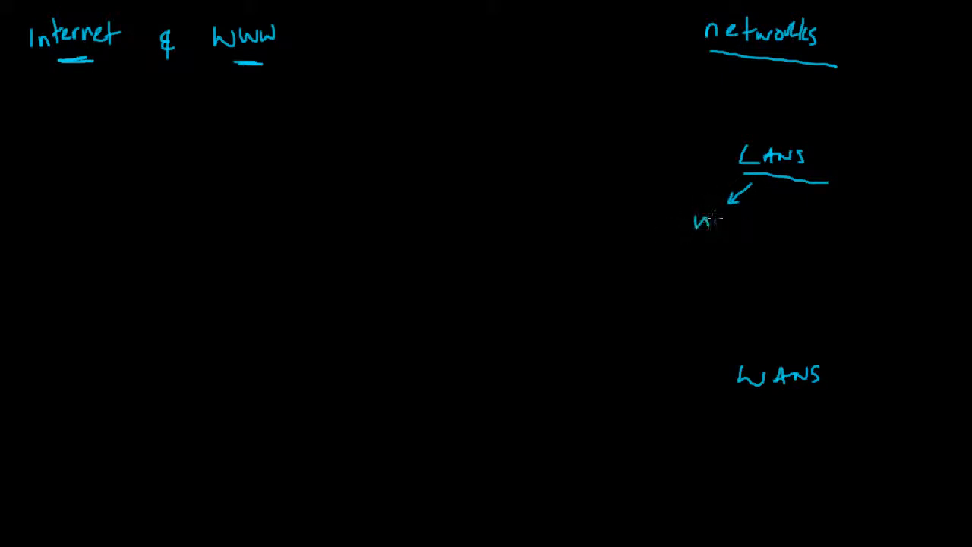
pyautogui.moveTo(695, 223); pyautogui.dragTo(767, 226)
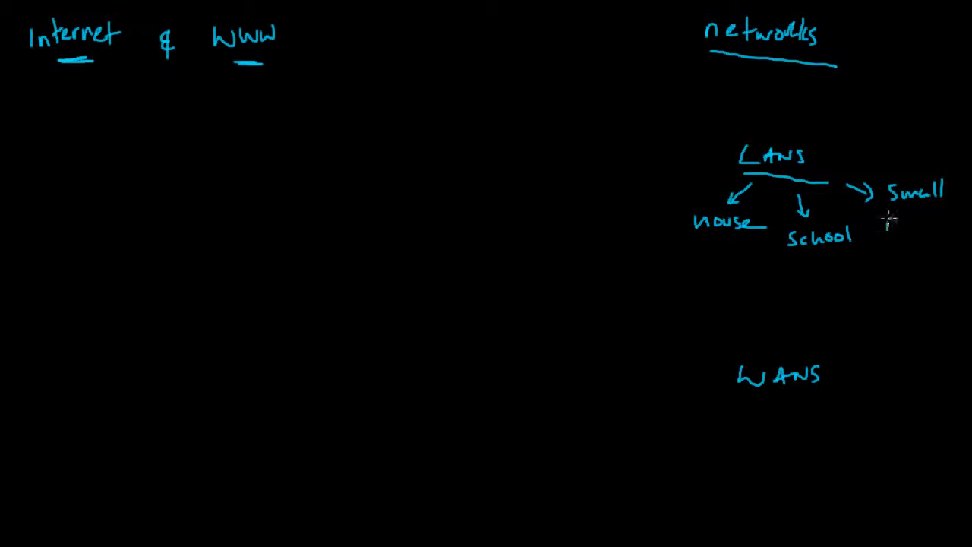
pyautogui.write('Business')
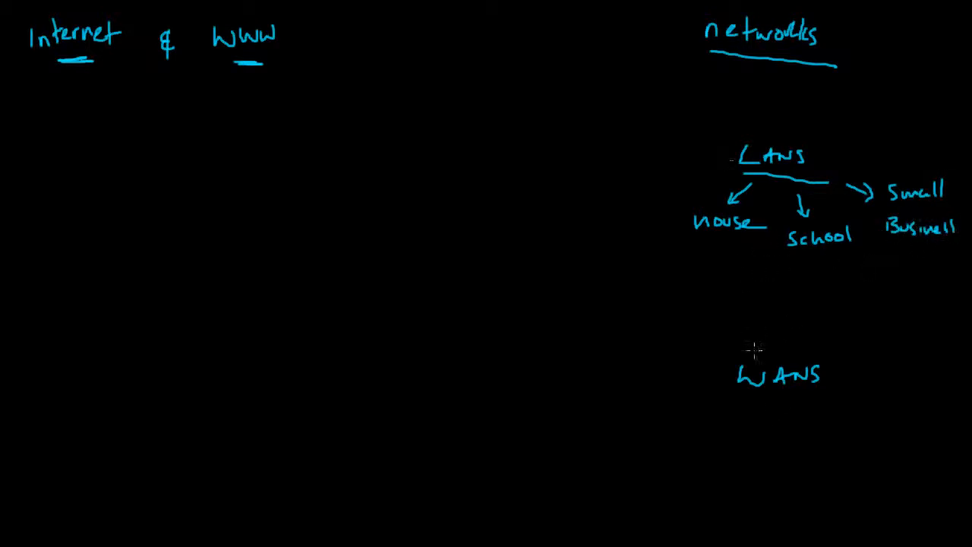
pyautogui.moveTo(736, 393)
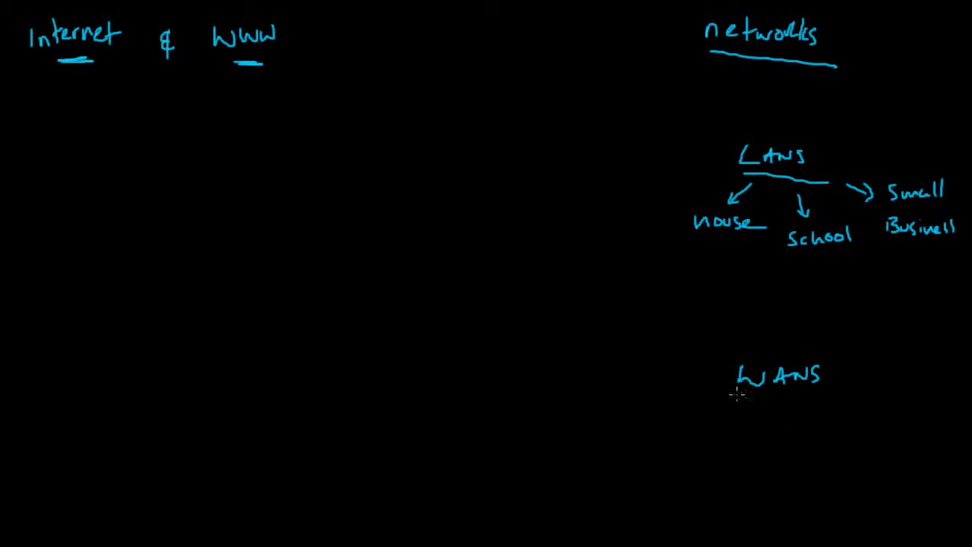
# Underline 'WANS' and draw and label the hospital and doctors' office buildings.
pyautogui.moveTo(748, 400); pyautogui.dragTo(819, 400)
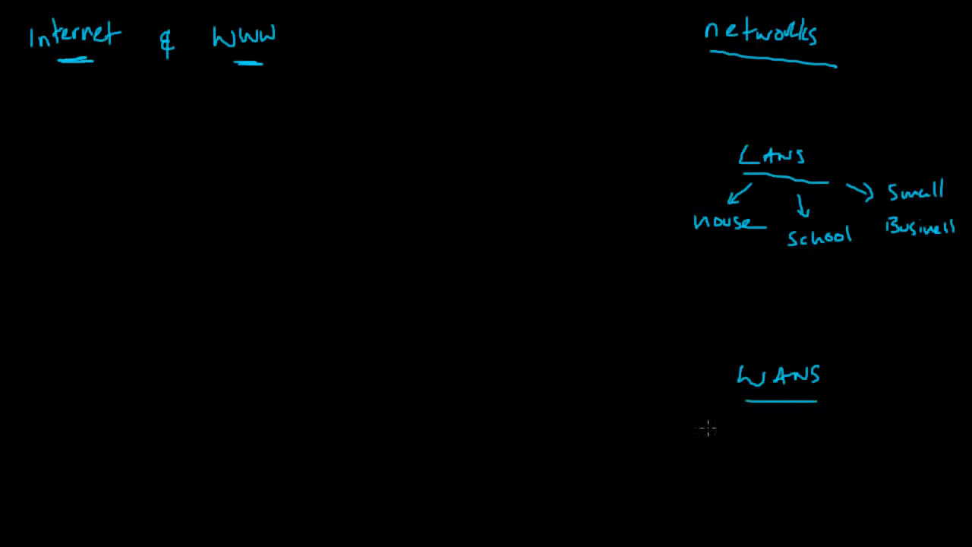
pyautogui.moveTo(737, 432)
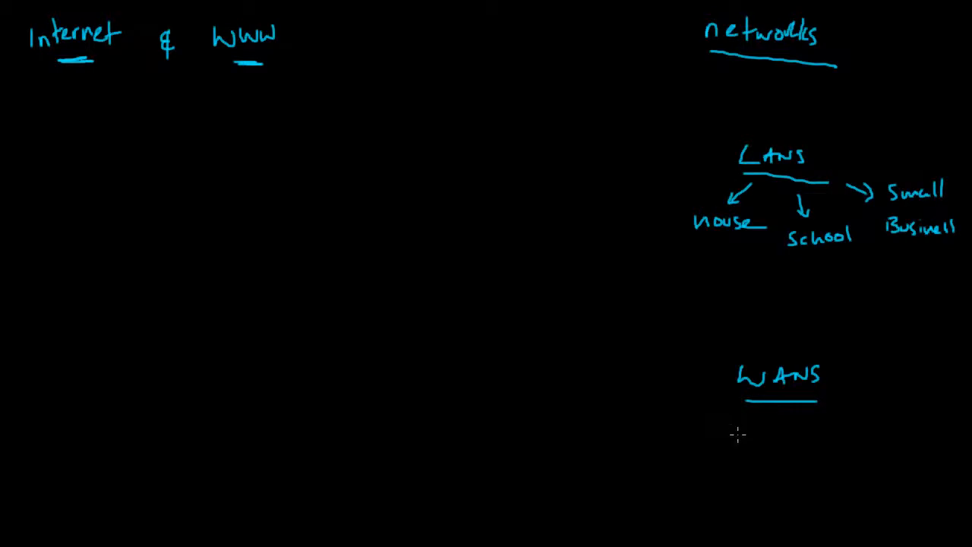
pyautogui.moveTo(714, 435)
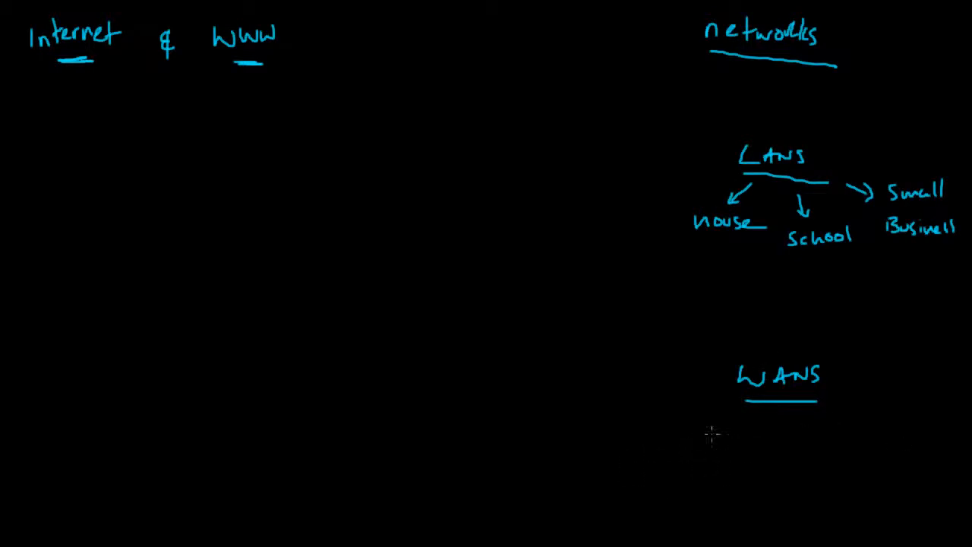
pyautogui.moveTo(705, 452)
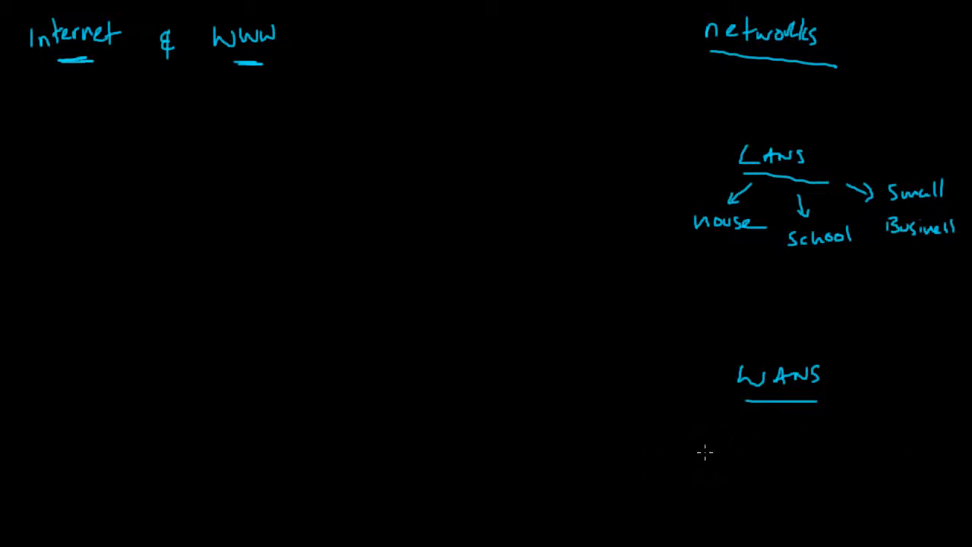
pyautogui.moveTo(764, 448)
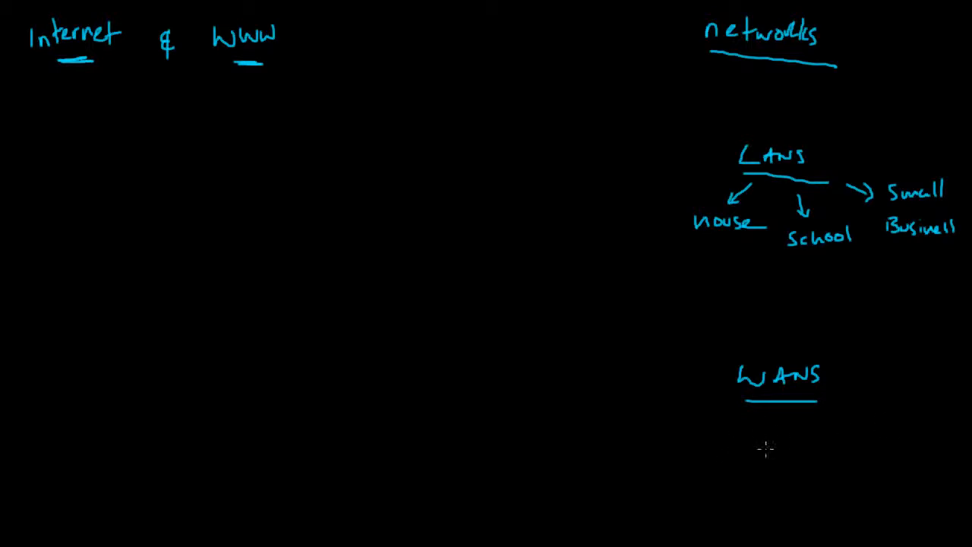
pyautogui.moveTo(685, 476)
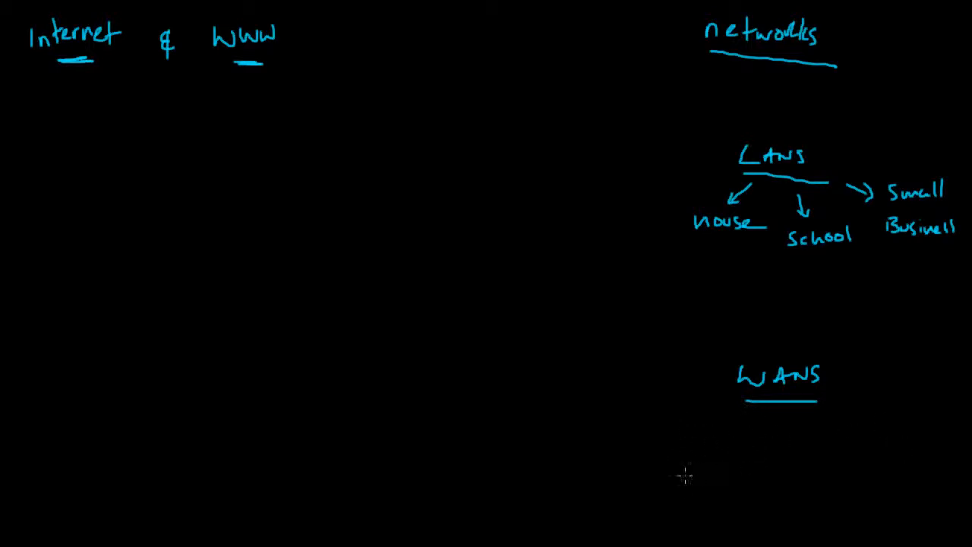
pyautogui.moveTo(672, 468)
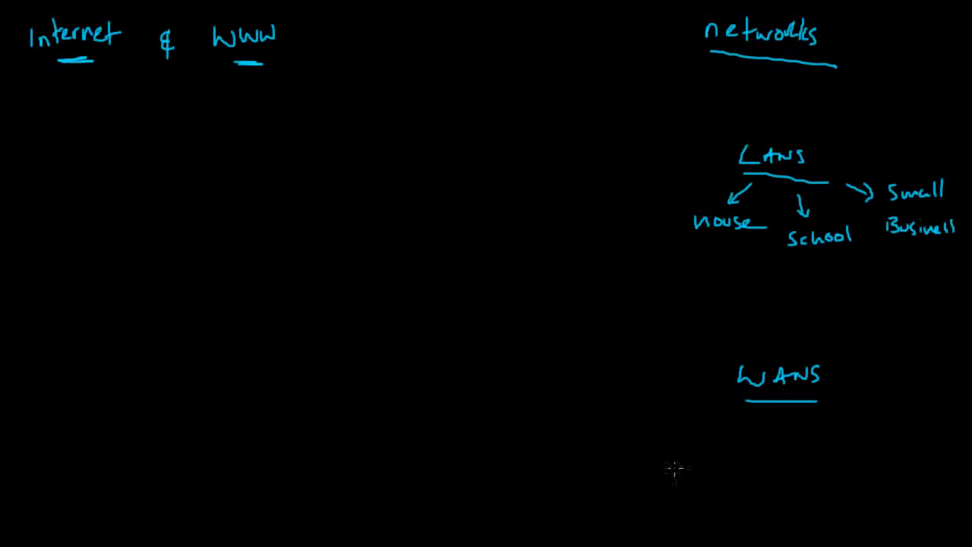
pyautogui.moveTo(684, 465)
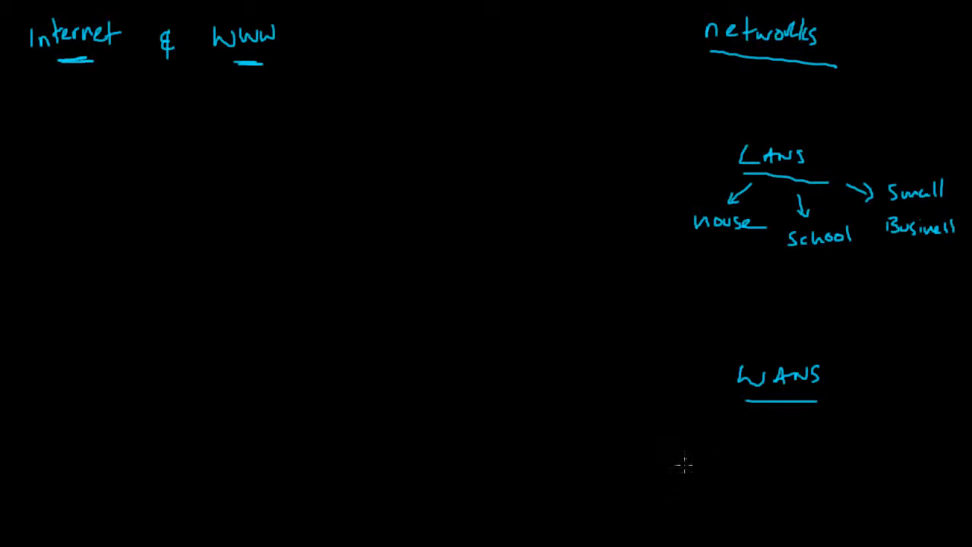
pyautogui.moveTo(675, 447); pyautogui.dragTo(674, 505)
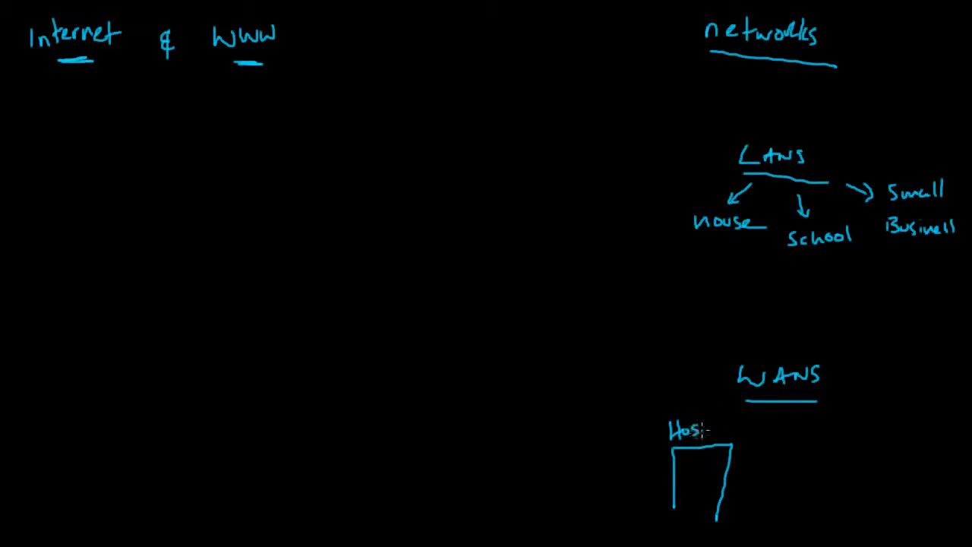
pyautogui.write('pital')
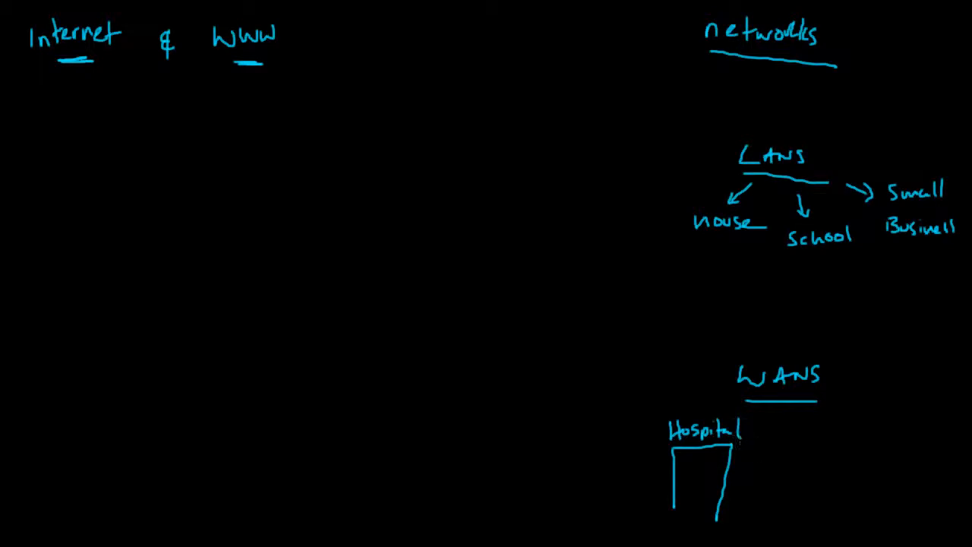
pyautogui.moveTo(911, 494); pyautogui.dragTo(931, 486)
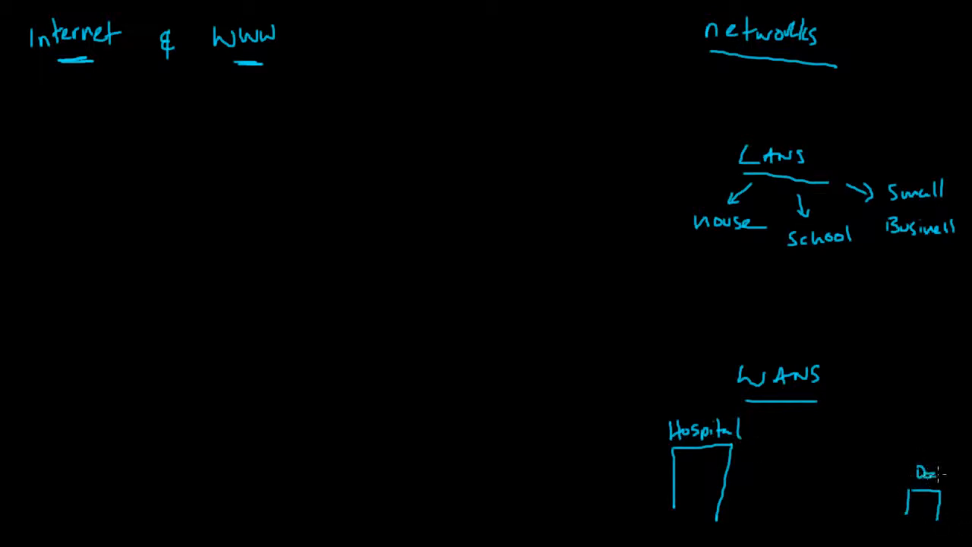
pyautogui.moveTo(922, 501)
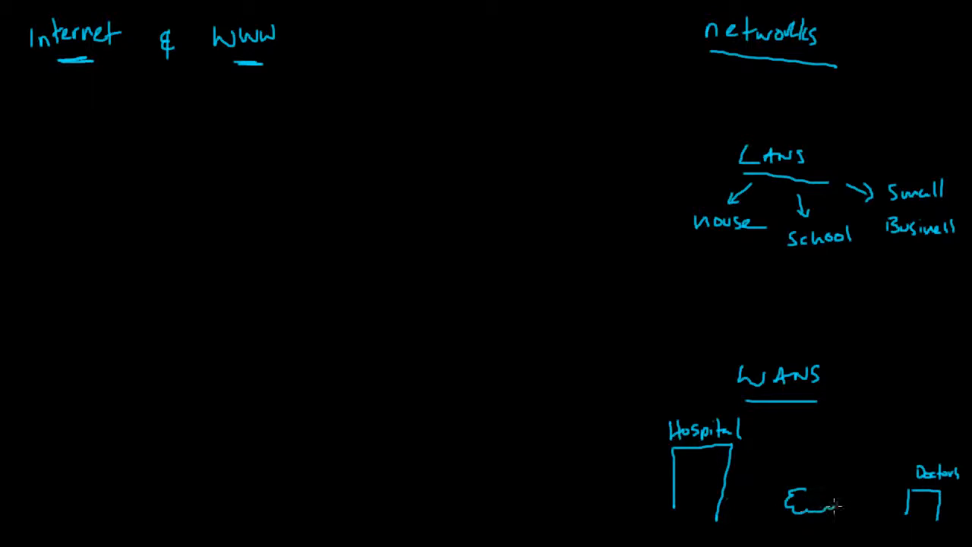
# Draw a cloud between the buildings, joined to each by two-way arrows.
pyautogui.moveTo(790, 505); pyautogui.dragTo(843, 498)
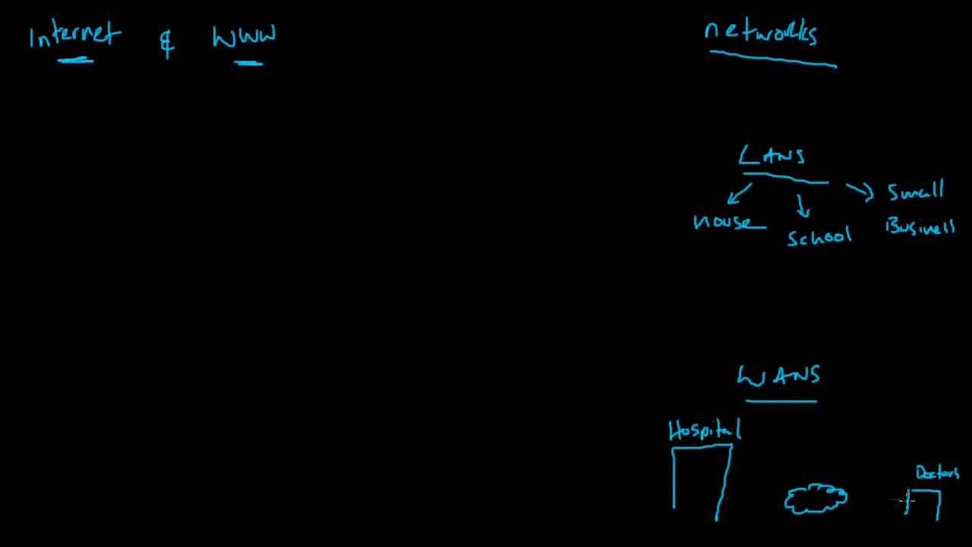
pyautogui.moveTo(827, 501); pyautogui.dragTo(896, 497)
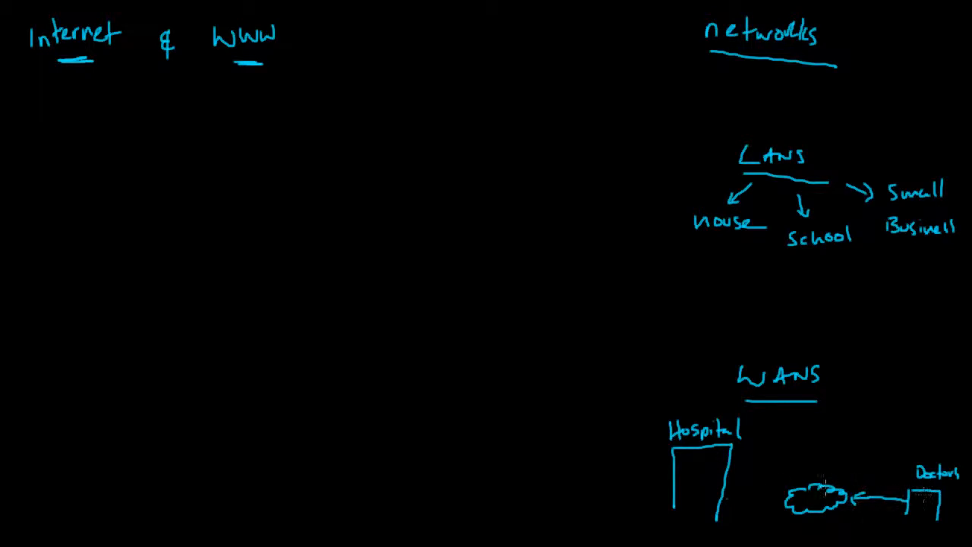
pyautogui.moveTo(721, 497); pyautogui.dragTo(789, 497)
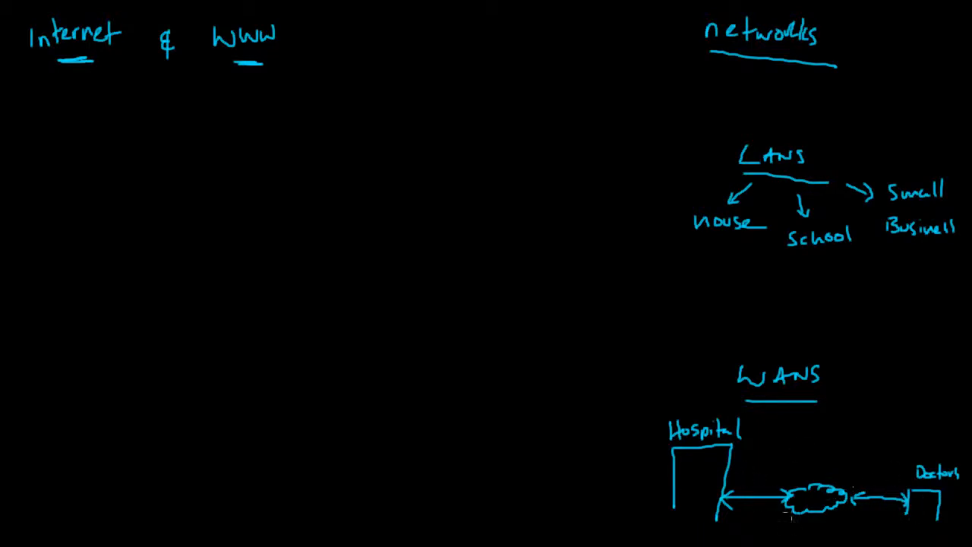
pyautogui.moveTo(797, 477)
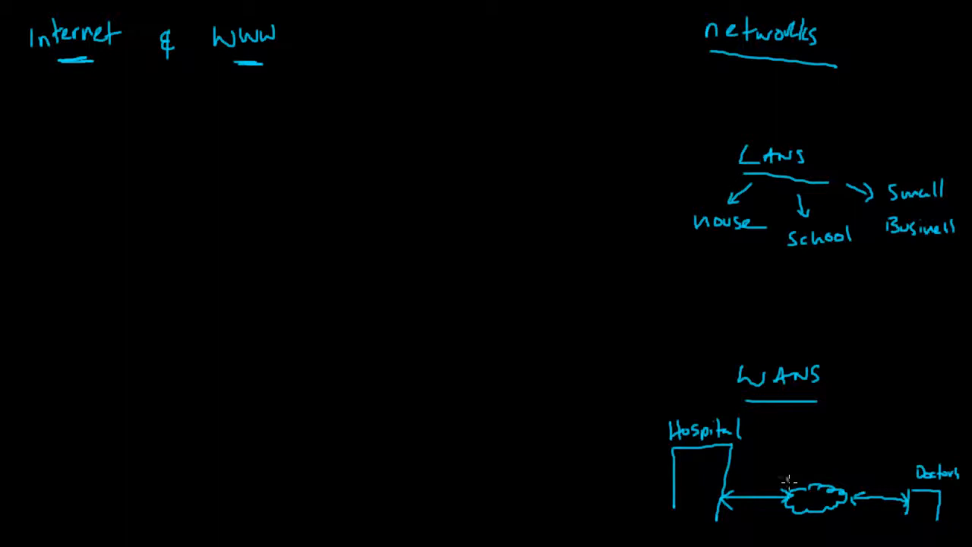
# Label the cloud 'INTERNET' and box 'LOCAL' and 'WIDE' above LANS and WANS.
pyautogui.write('INTE')
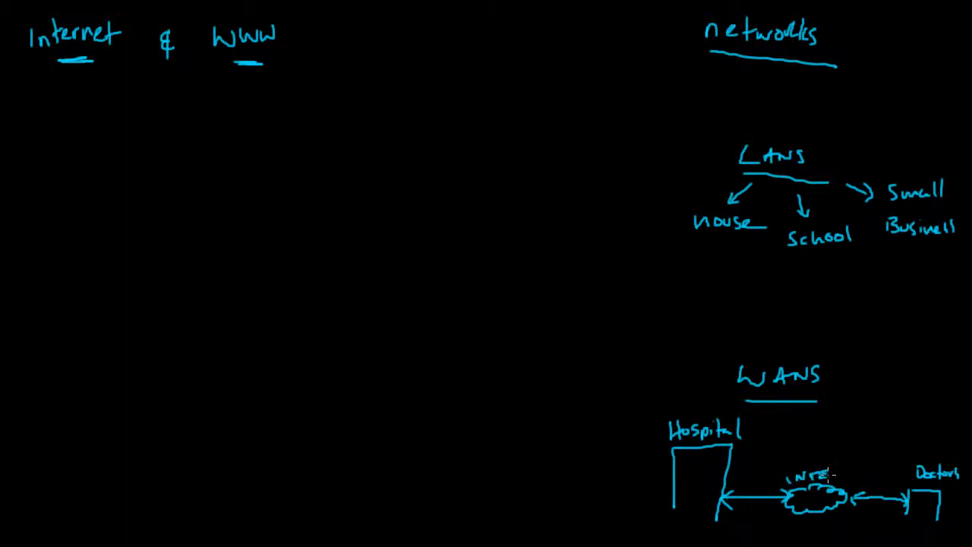
pyautogui.write('RNET')
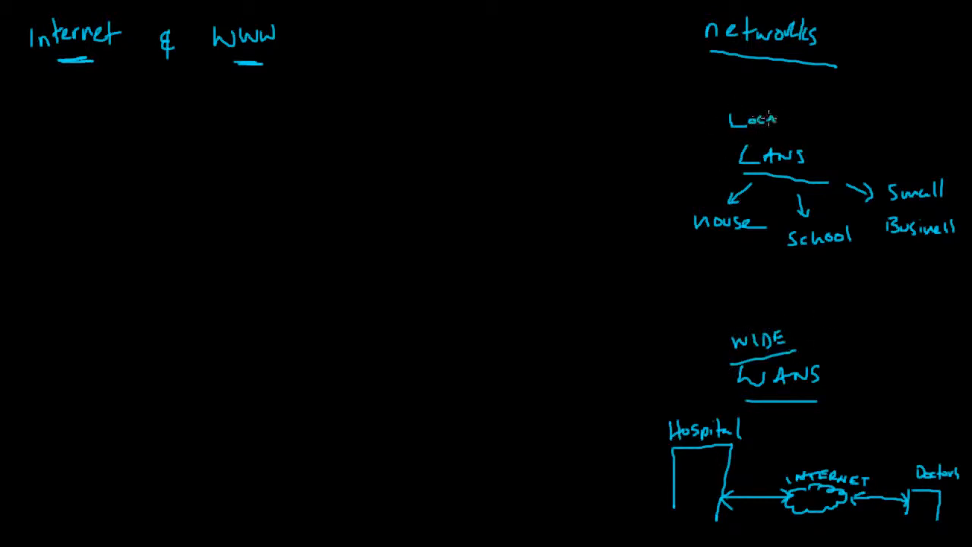
pyautogui.moveTo(729, 121); pyautogui.dragTo(797, 122)
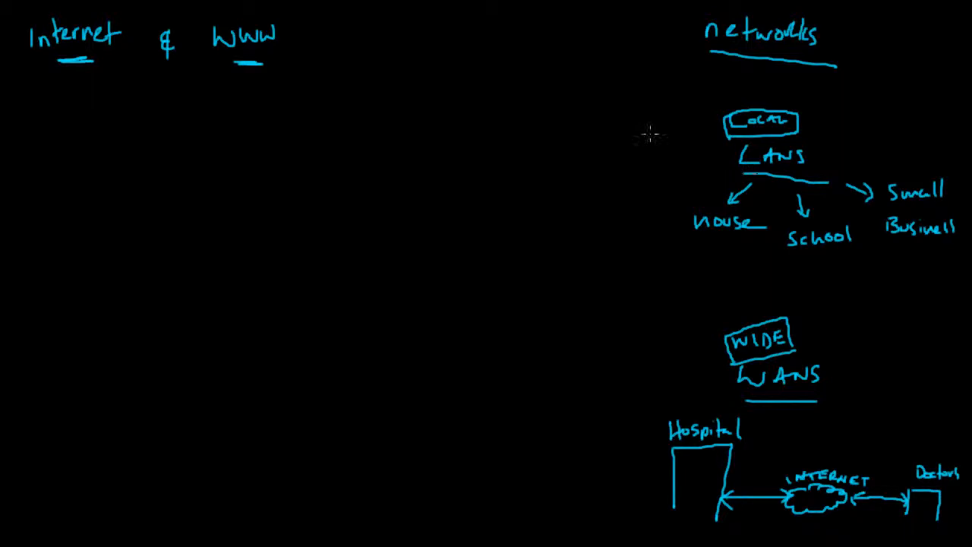
pyautogui.moveTo(759, 190)
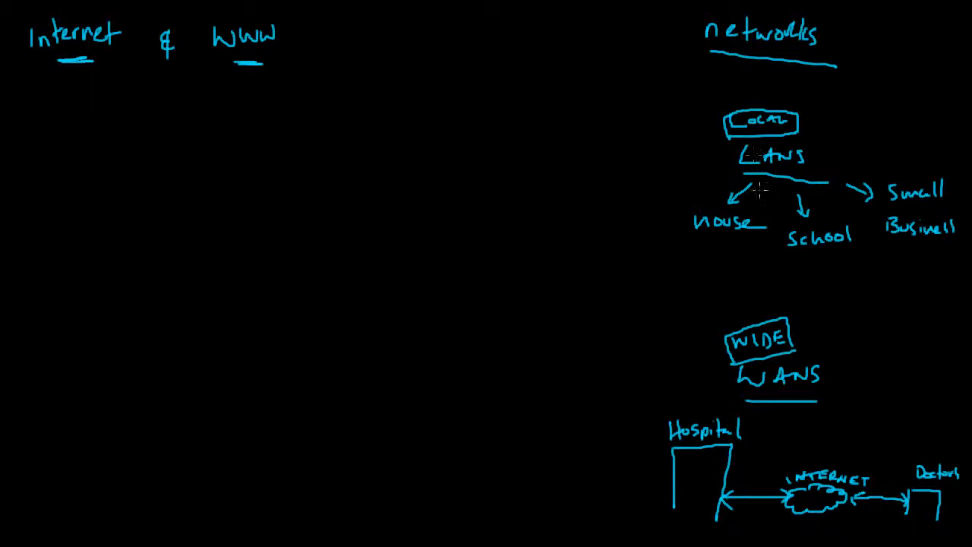
pyautogui.moveTo(621, 123)
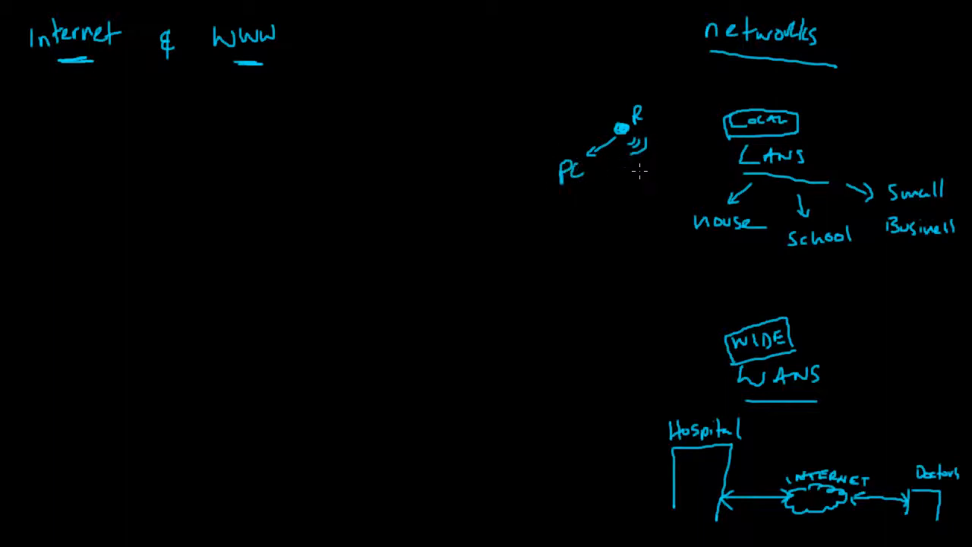
# Add phone, XBOX and LAPTOP devices around the home router sketch.
pyautogui.write('wi')
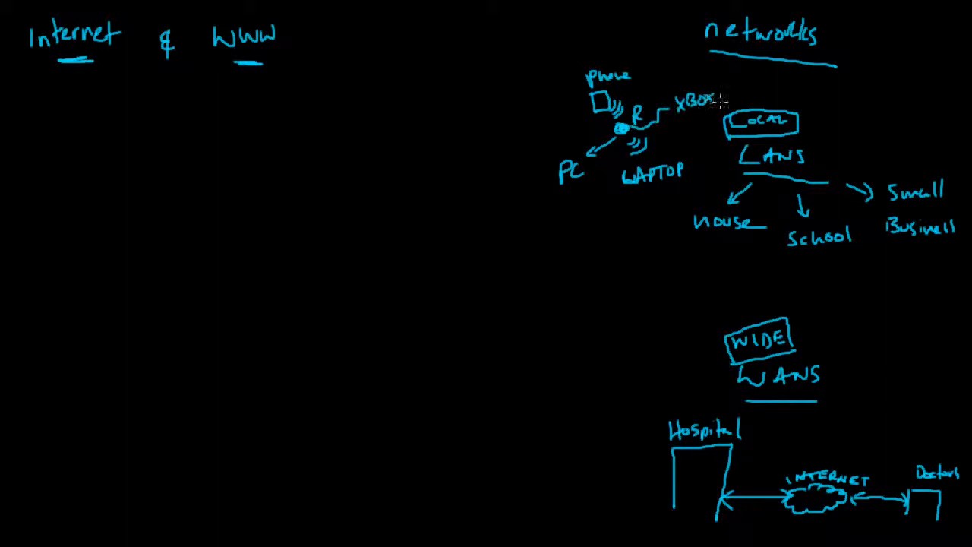
pyautogui.moveTo(623, 129)
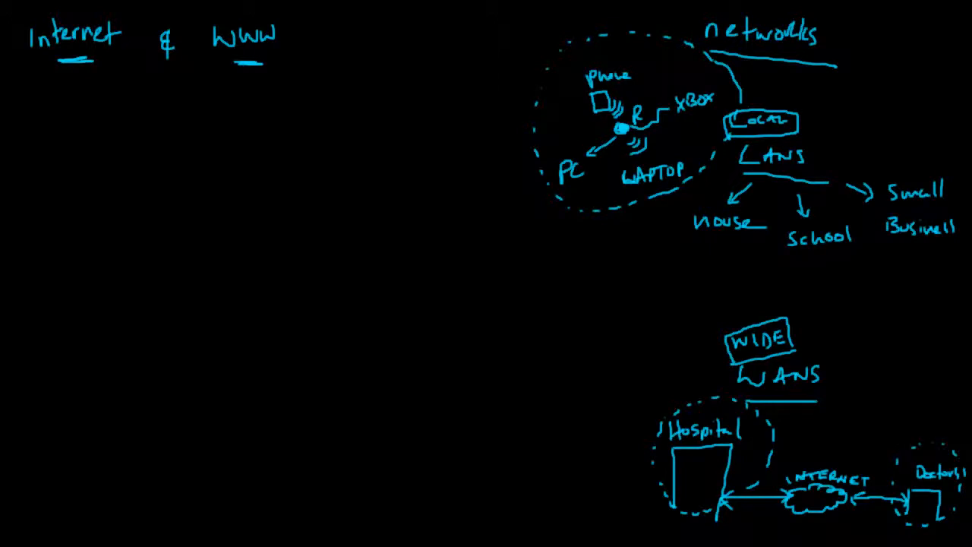
pyautogui.moveTo(581, 222)
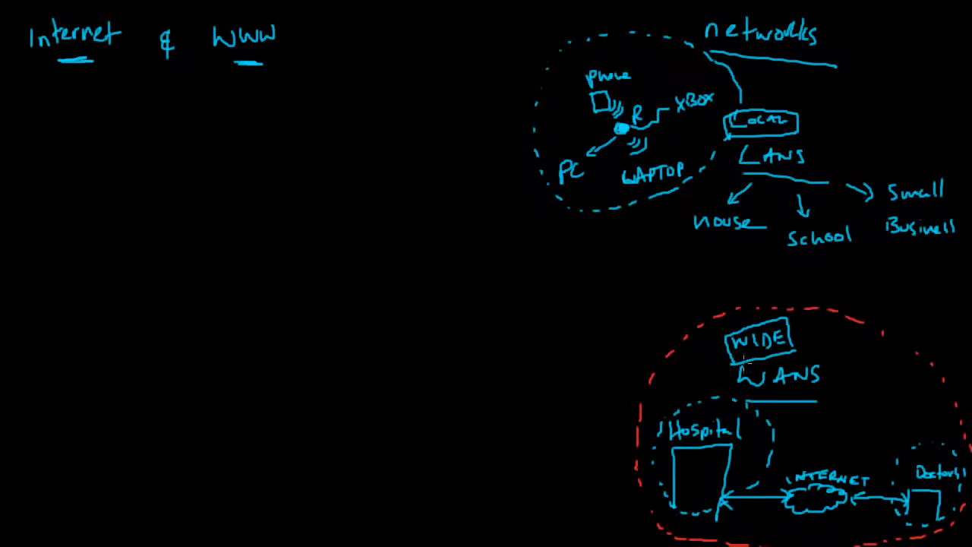
pyautogui.moveTo(34, 137)
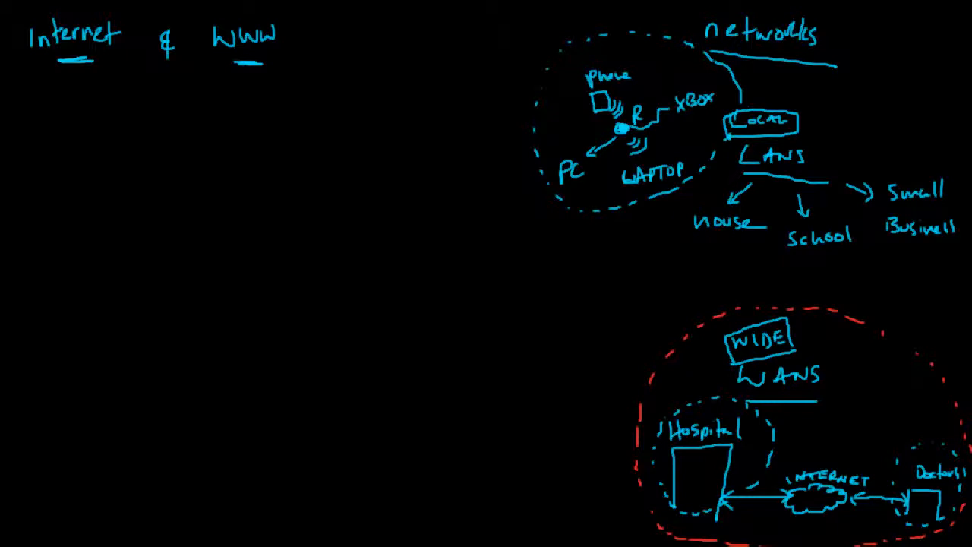
pyautogui.moveTo(264, 120)
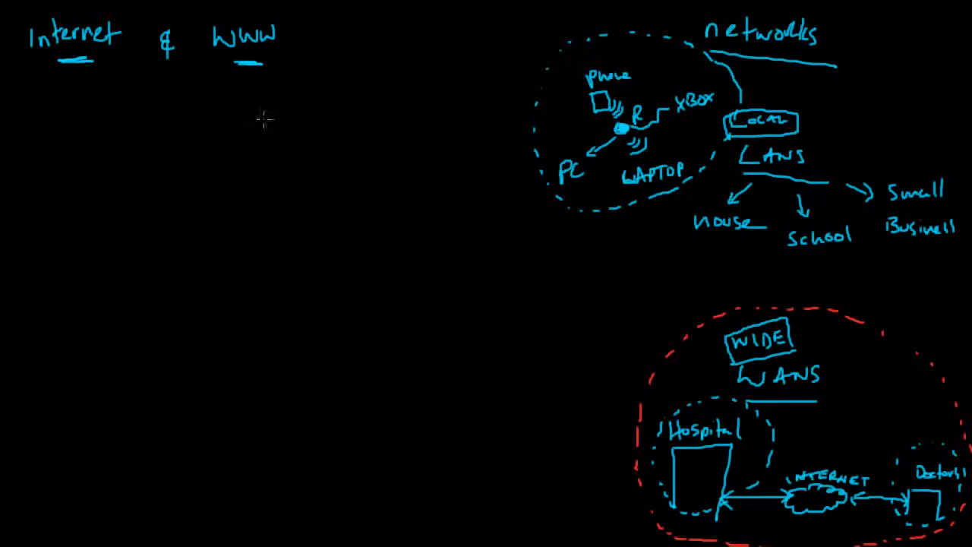
# Draw a large yellow Internet circle containing a red 'WWW' circle noted 'web Browser'.
pyautogui.moveTo(262, 112); pyautogui.dragTo(42, 342)
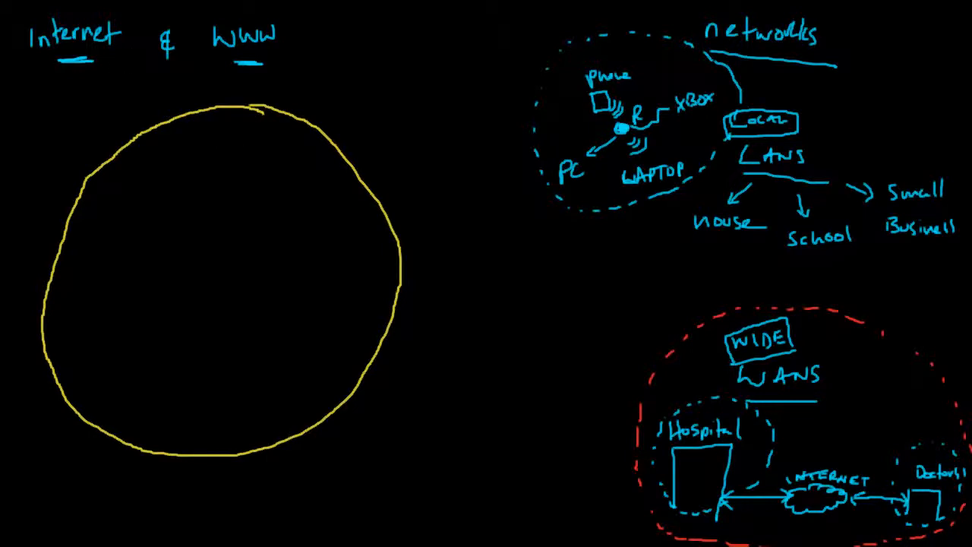
pyautogui.moveTo(258, 131)
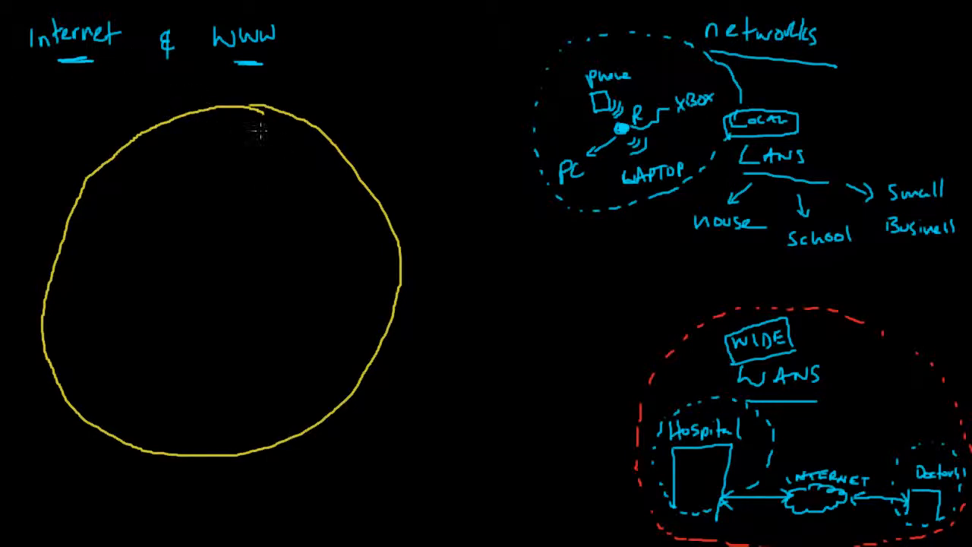
pyautogui.moveTo(243, 110); pyautogui.dragTo(159, 239)
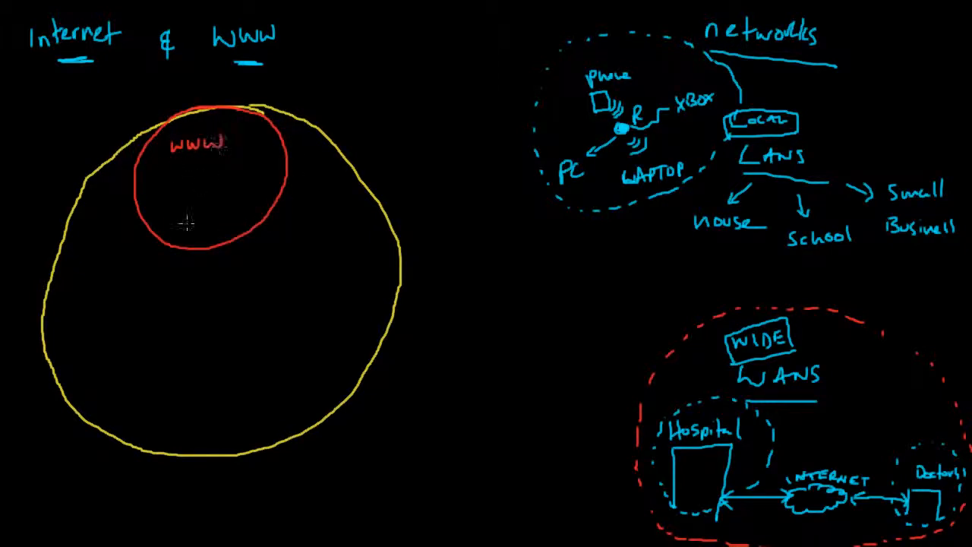
pyautogui.moveTo(156, 161); pyautogui.dragTo(236, 161)
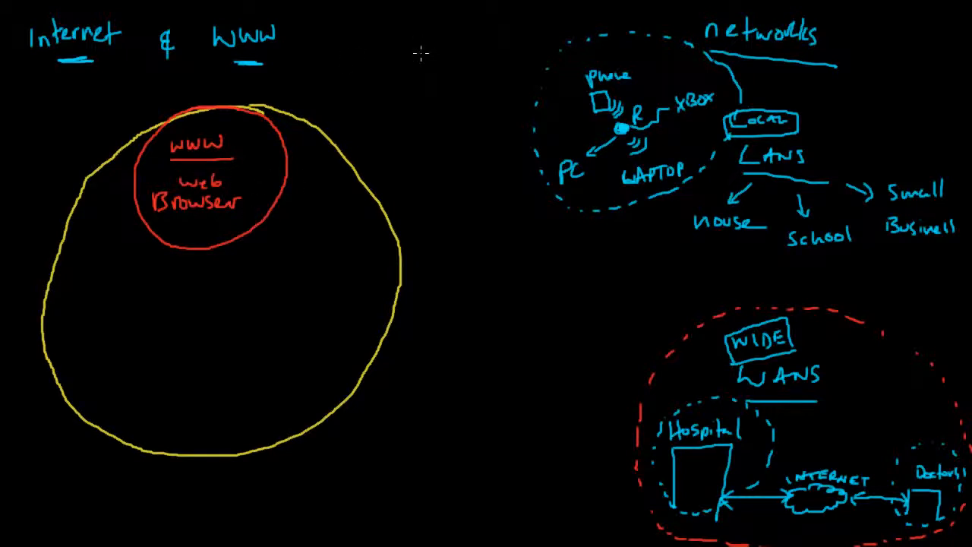
pyautogui.moveTo(337, 219)
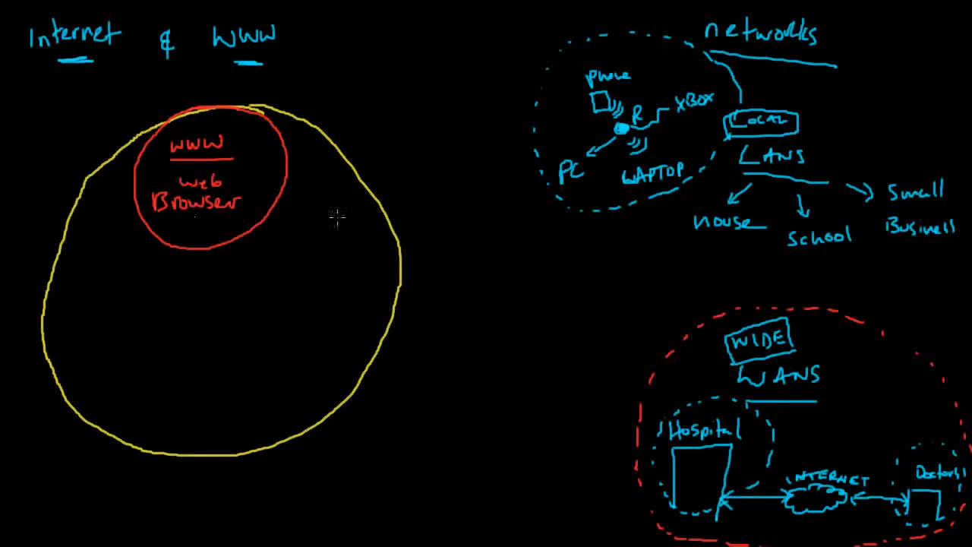
pyautogui.moveTo(319, 199)
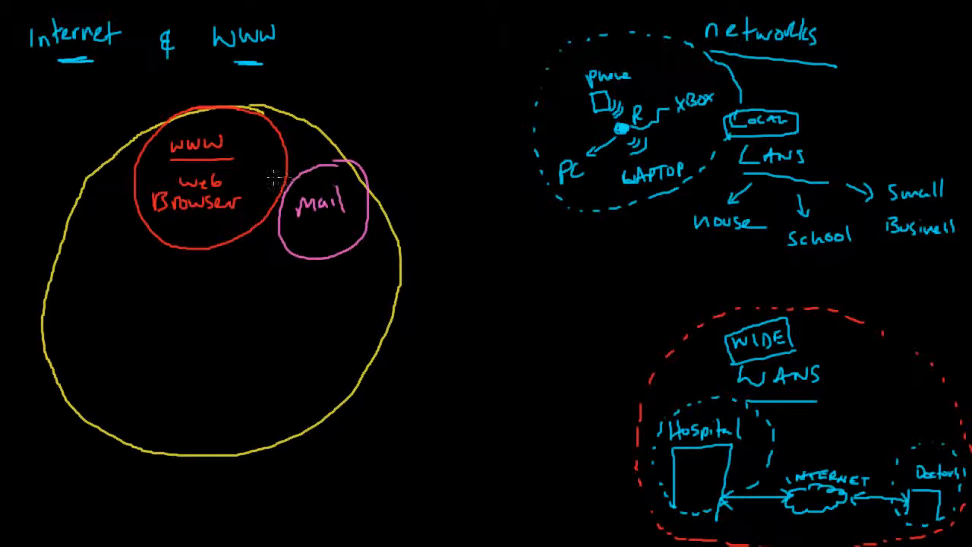
# Add an 'access via browser' arrow to Mail and a blue 'FTP files' bubble for upload/download.
pyautogui.moveTo(262, 181); pyautogui.dragTo(315, 186)
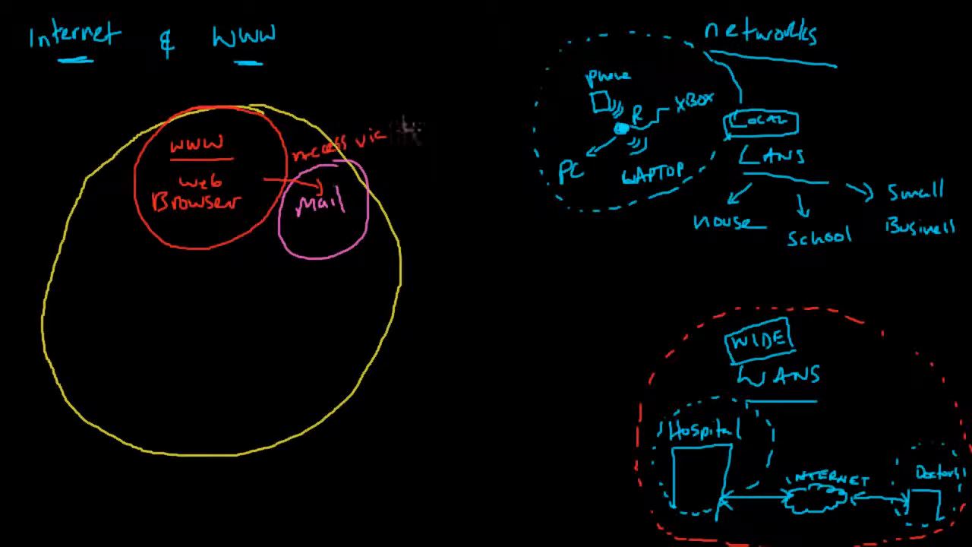
pyautogui.moveTo(391, 125); pyautogui.dragTo(463, 125)
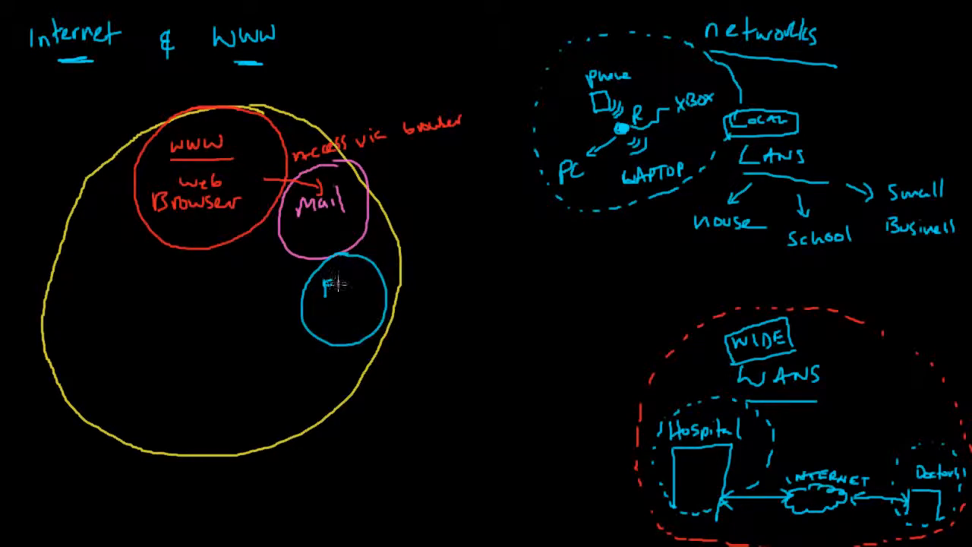
pyautogui.write('FTP')
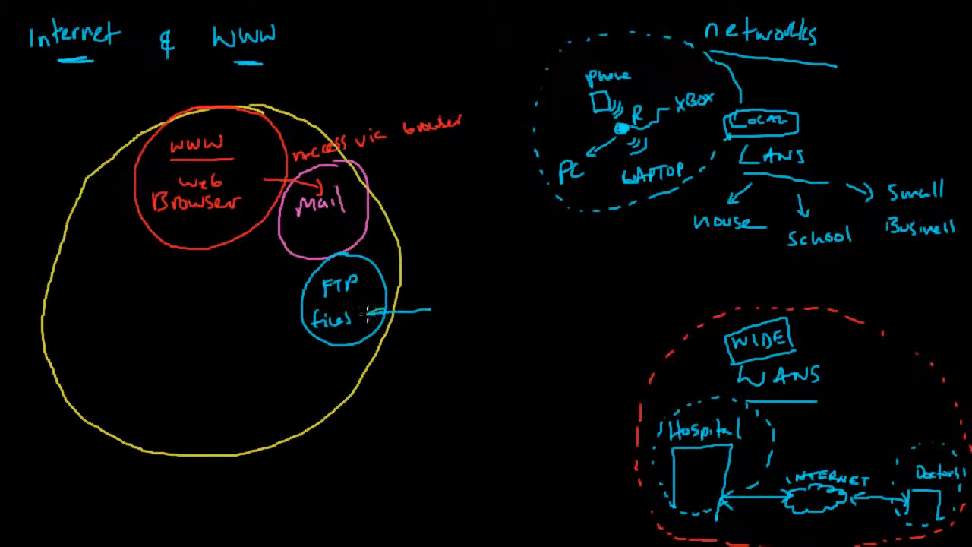
pyautogui.write('upl')
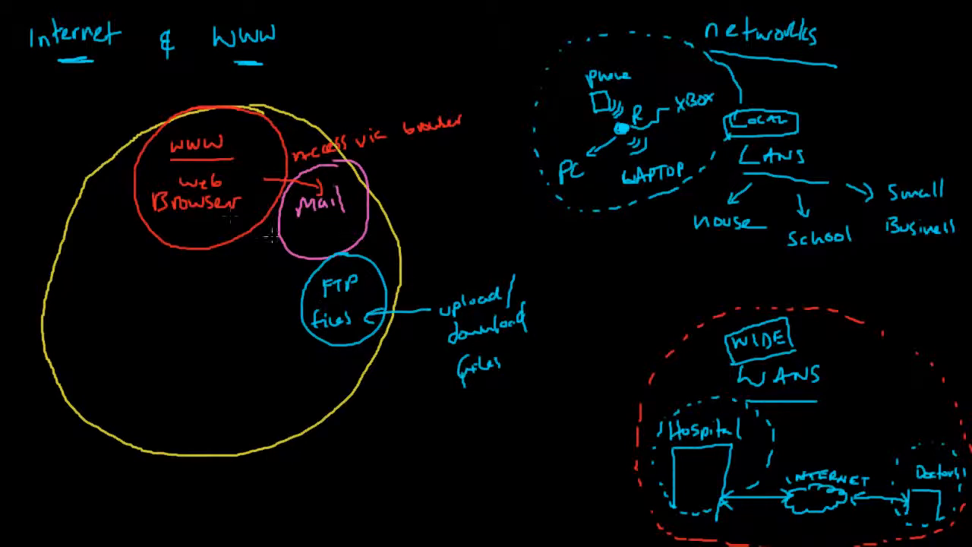
pyautogui.moveTo(287, 341)
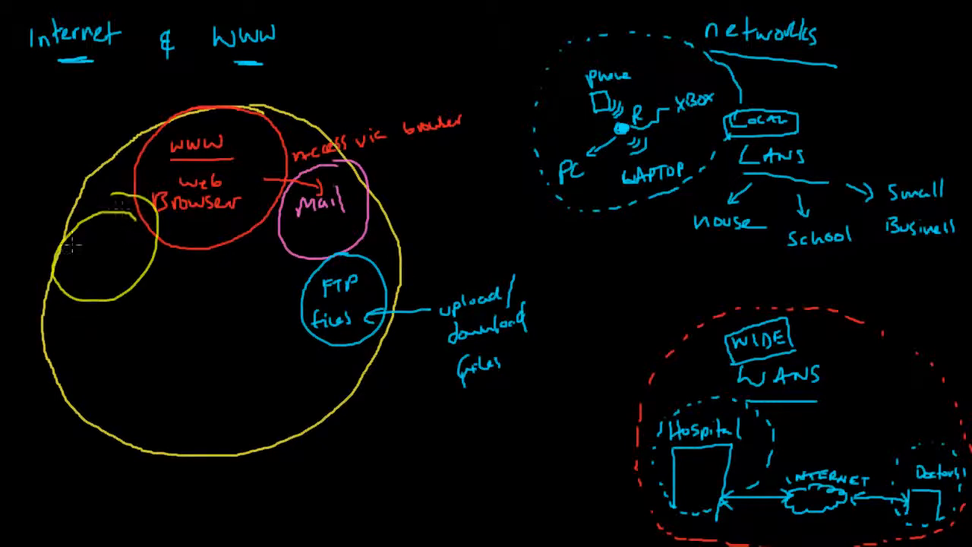
# Write 'VOIP' in the yellow bubble and fill the lower circle with pink bubbles.
pyautogui.write('VOIP')
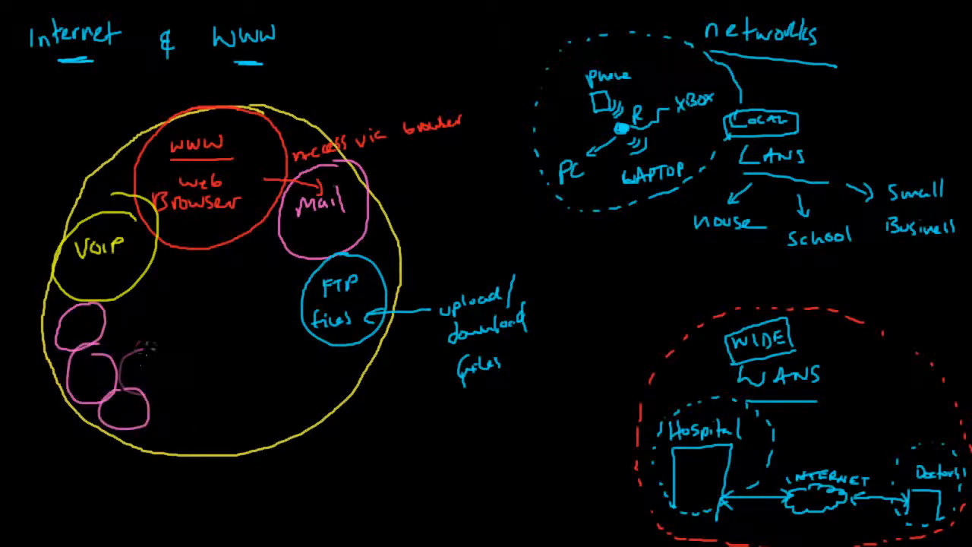
pyautogui.moveTo(136, 334); pyautogui.dragTo(190, 304)
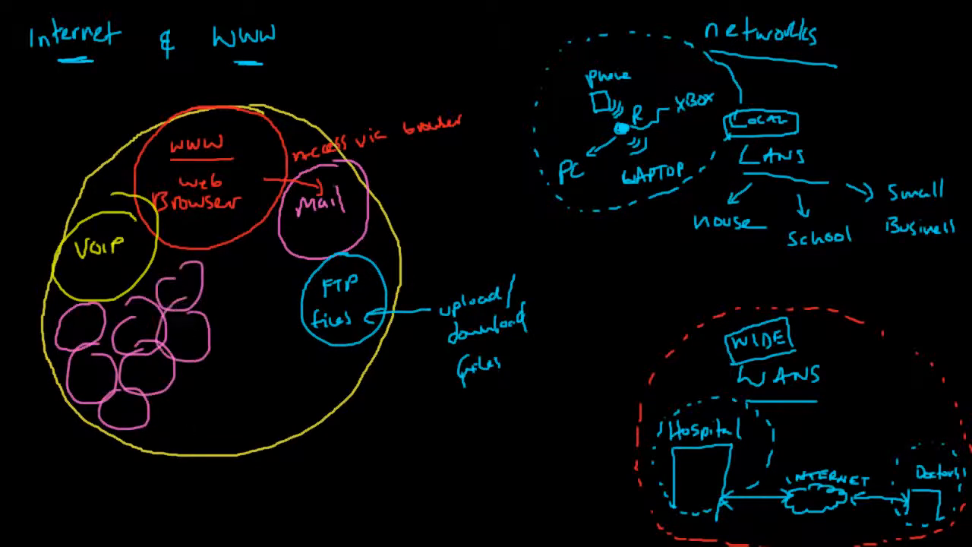
pyautogui.moveTo(175, 403); pyautogui.dragTo(236, 448)
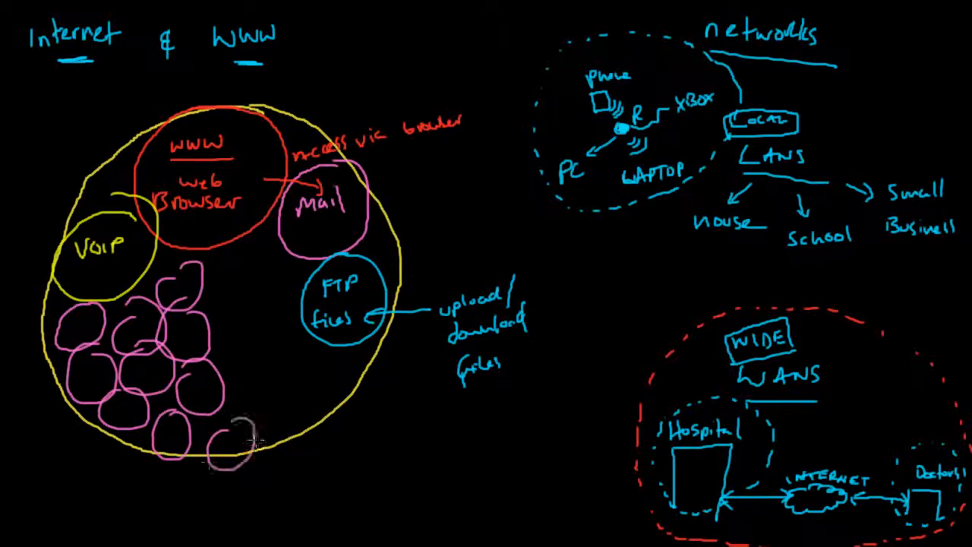